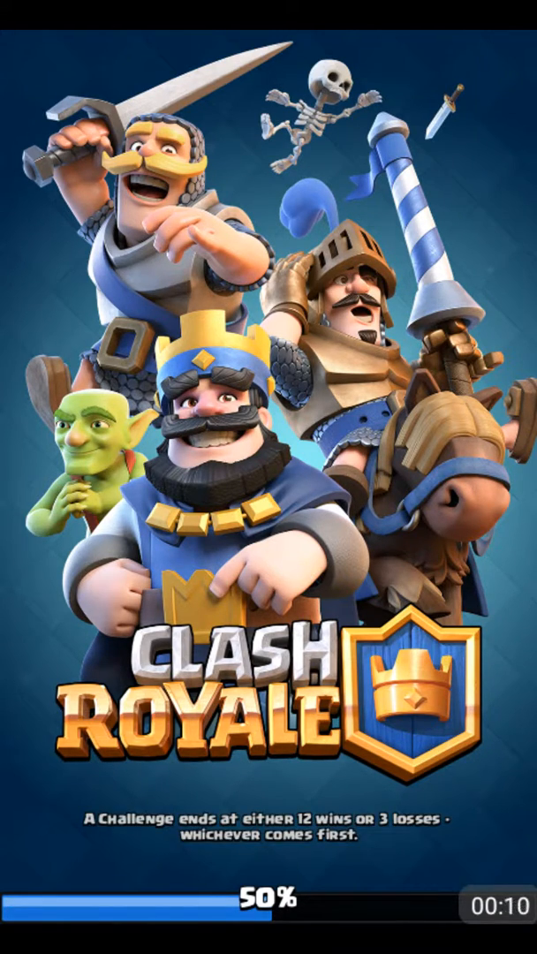
Step: Raise the phone's call volume so its slider appears over the 50% loading screen
{"action": "key", "text": "volumeup"}
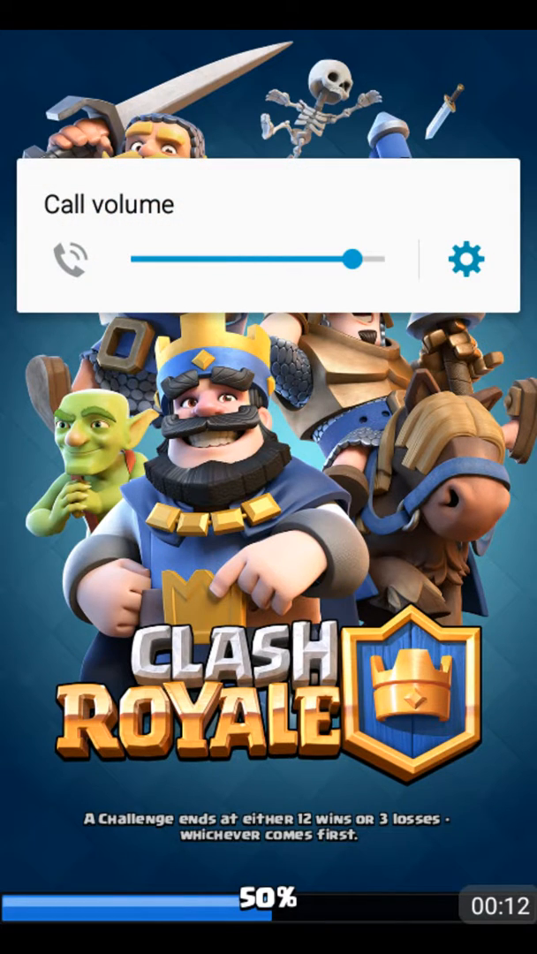